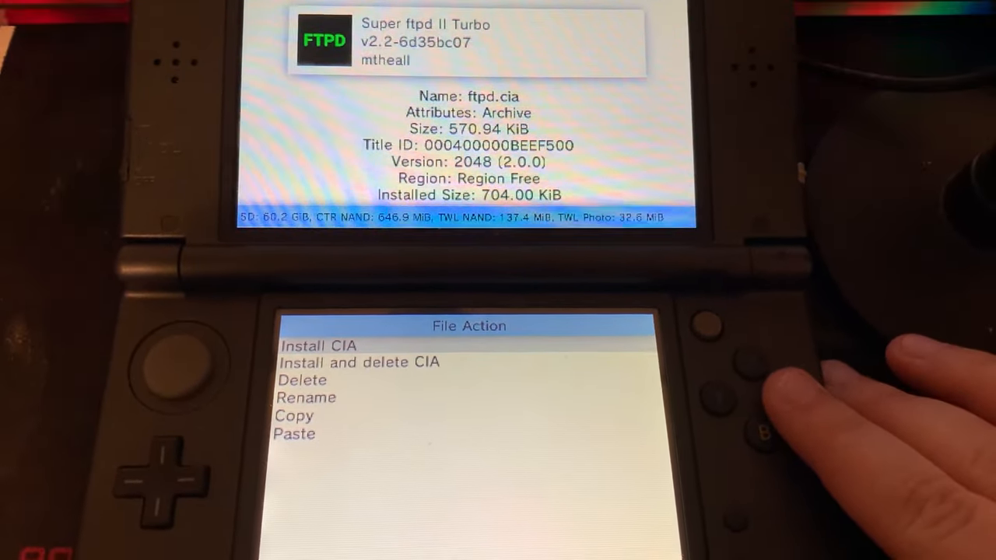
# Choose 'Install and delete CIA' for ftpd.cia in FBI and confirm with Yes.
pyautogui.press('down')
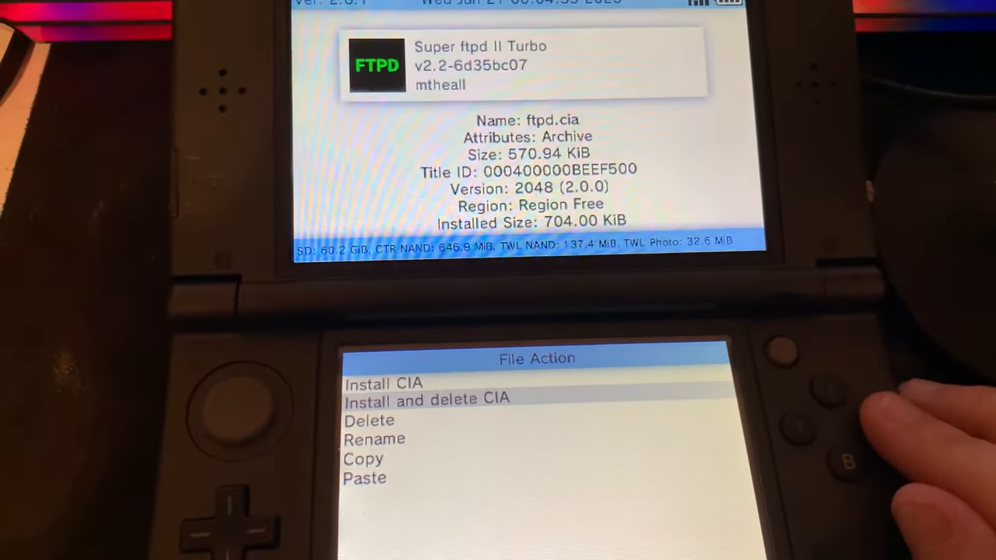
pyautogui.click(426, 399)
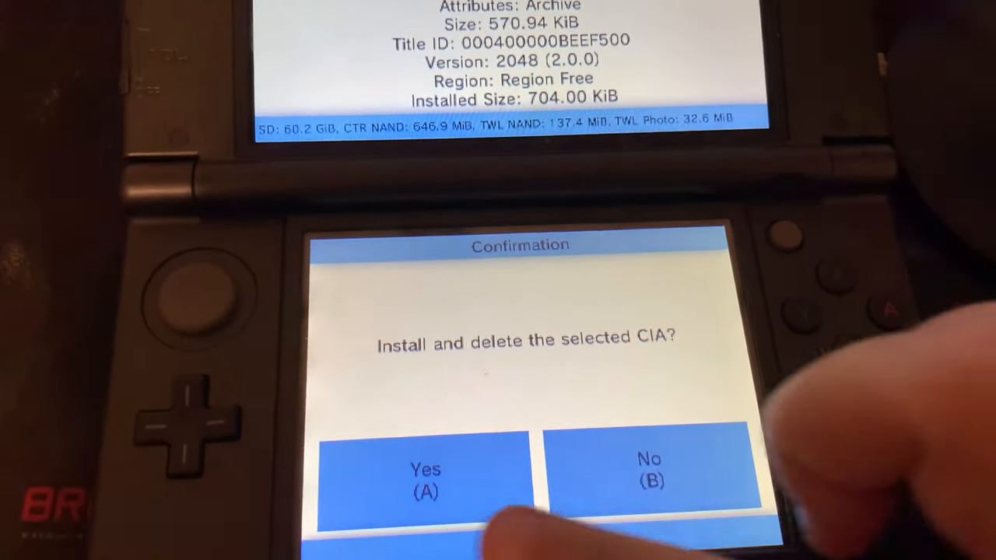
pyautogui.click(426, 470)
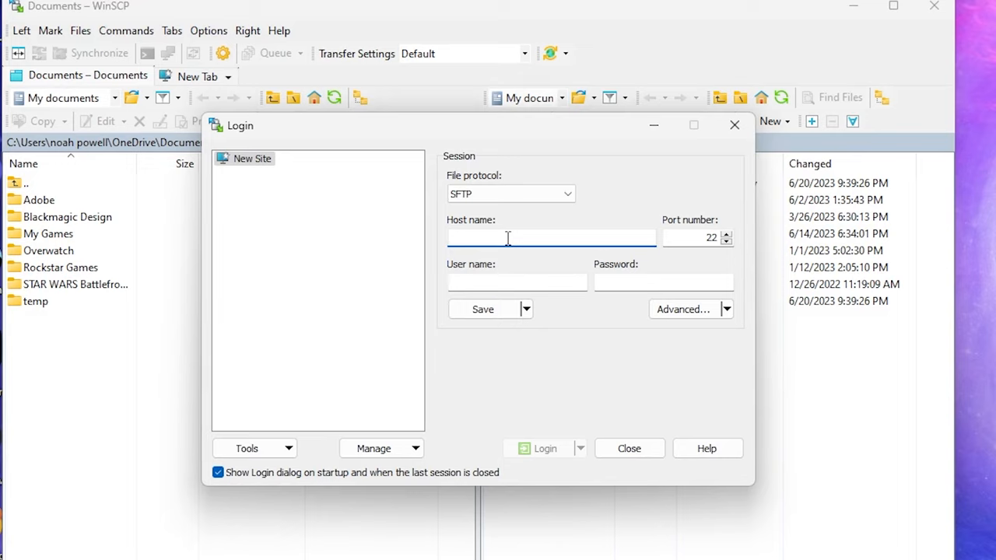
# Enter host 192.168.0.35 with port 5000 for the new site.
pyautogui.write('192')
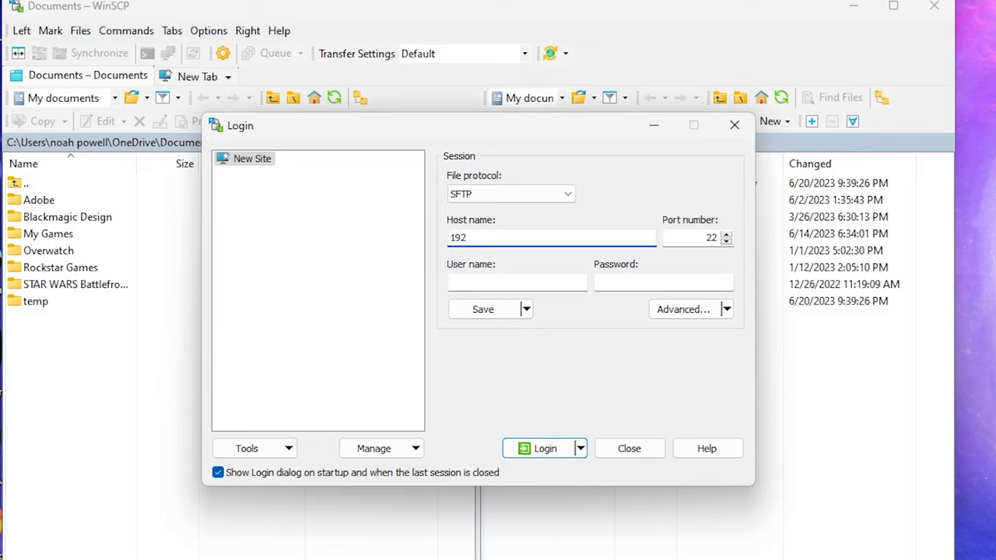
pyautogui.write('.168.0.3')
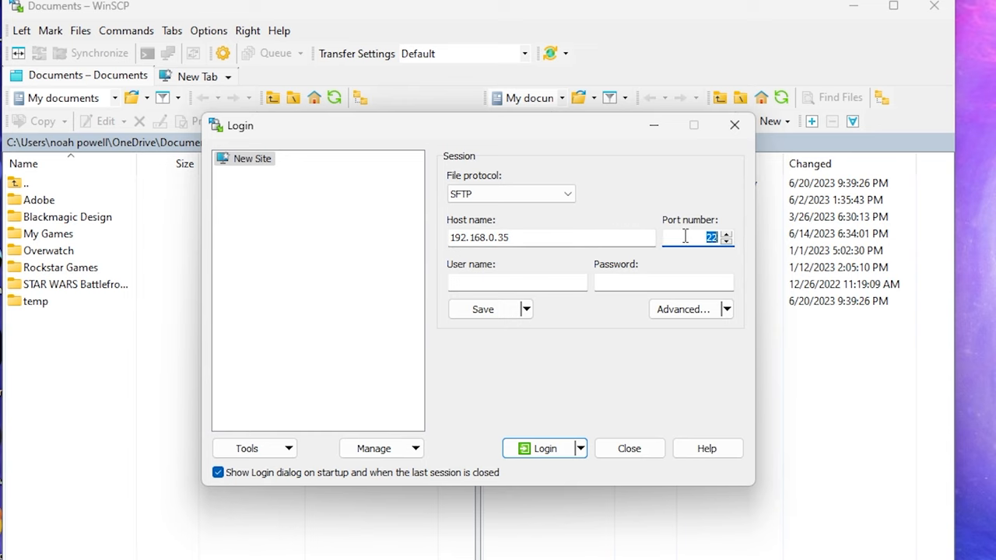
pyautogui.write('5000')
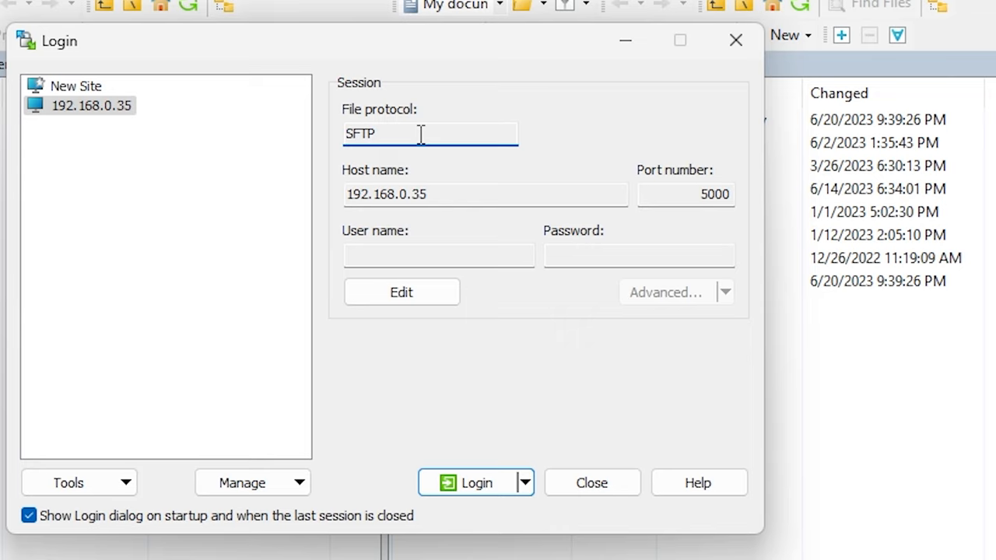
# Edit the saved site to use plain FTP with no encryption and save it.
pyautogui.click(402, 293)
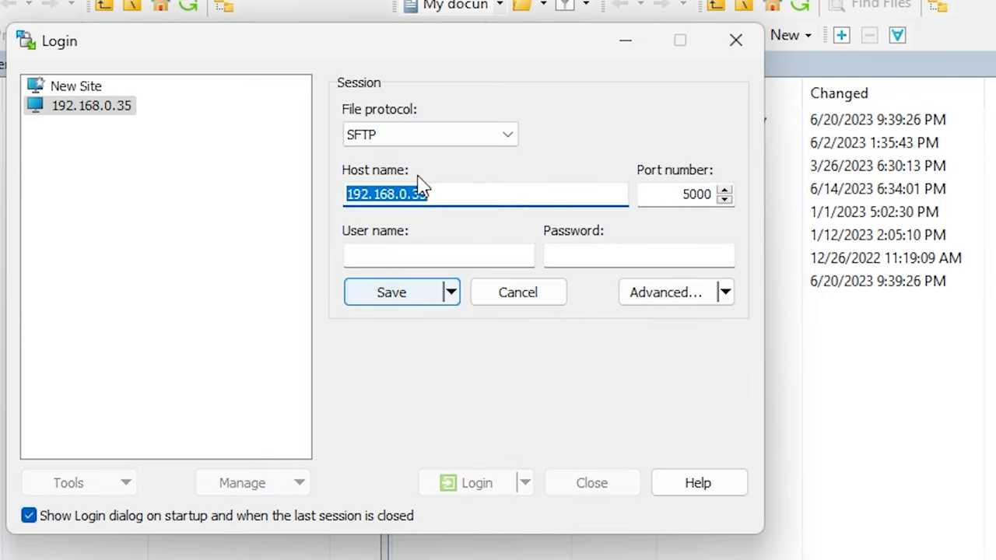
pyautogui.click(429, 133)
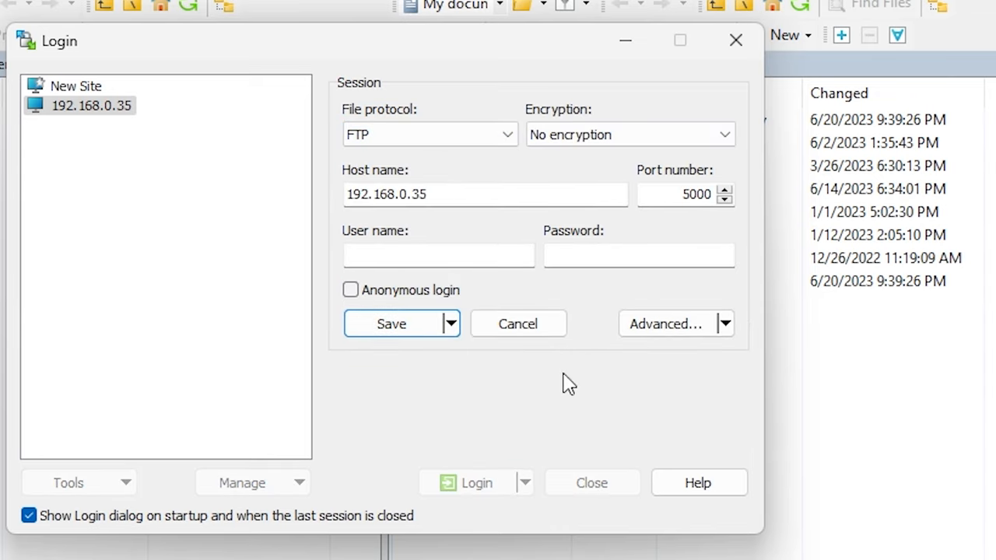
pyautogui.moveTo(536, 403)
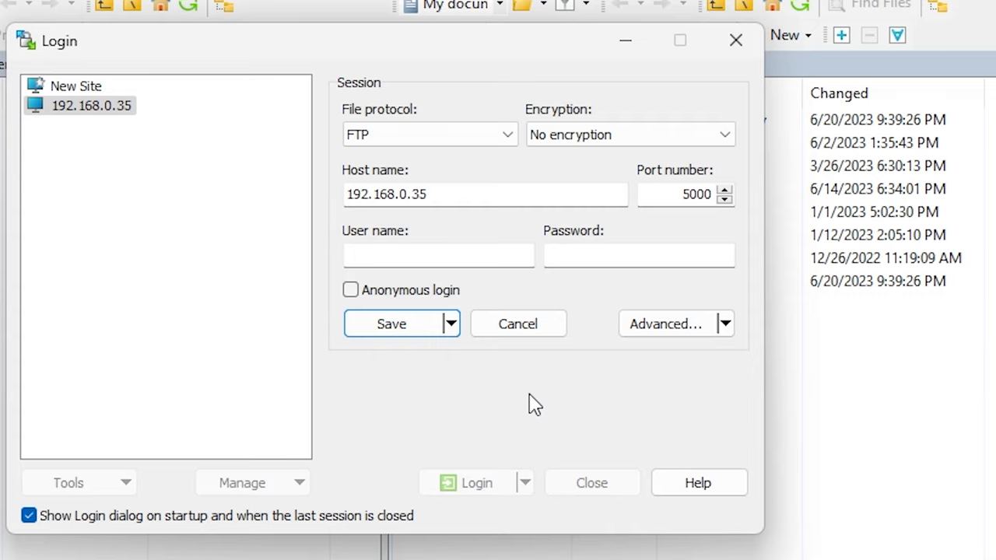
pyautogui.moveTo(498, 442)
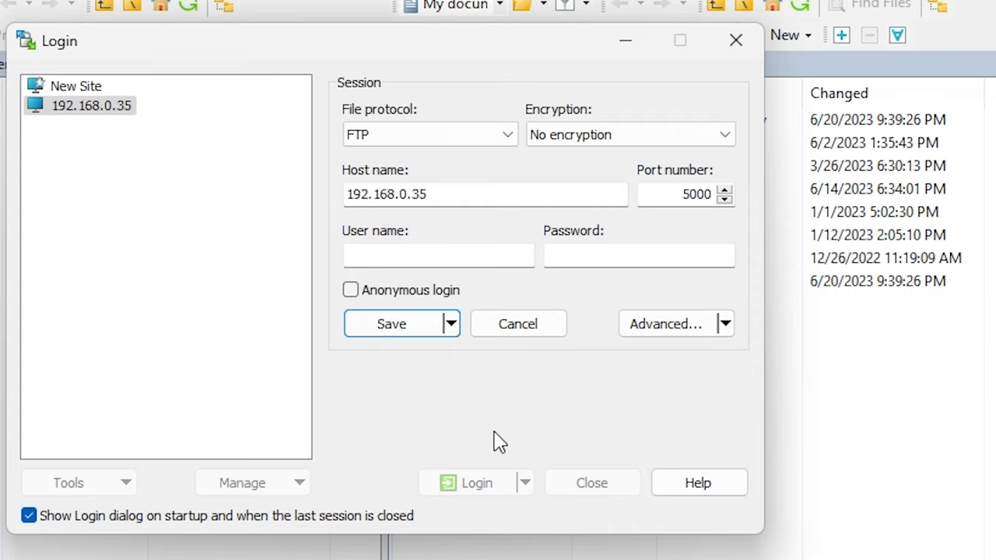
pyautogui.click(91, 106)
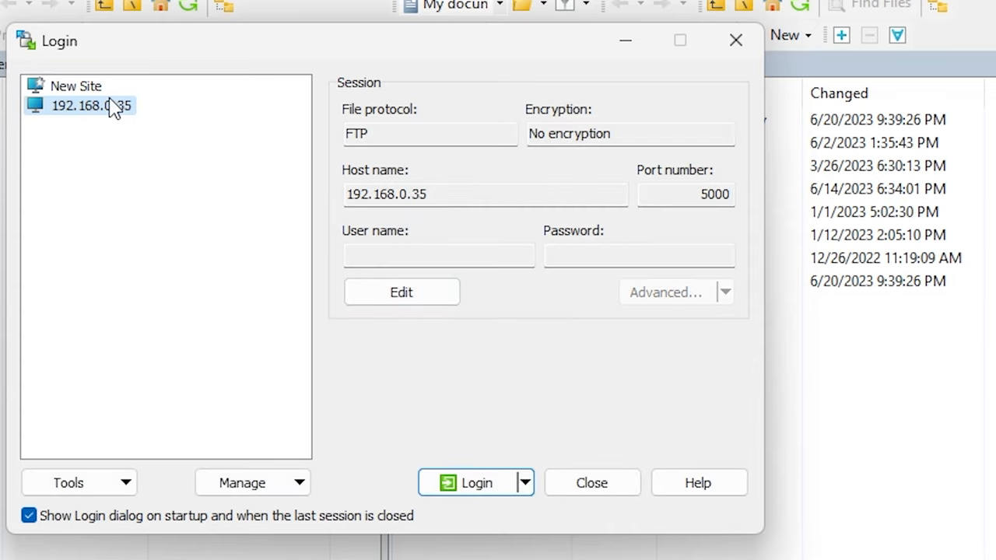
# Log in to the 192.168.0.35 site, accepting the blank username, to list the 3DS root folders.
pyautogui.click(476, 482)
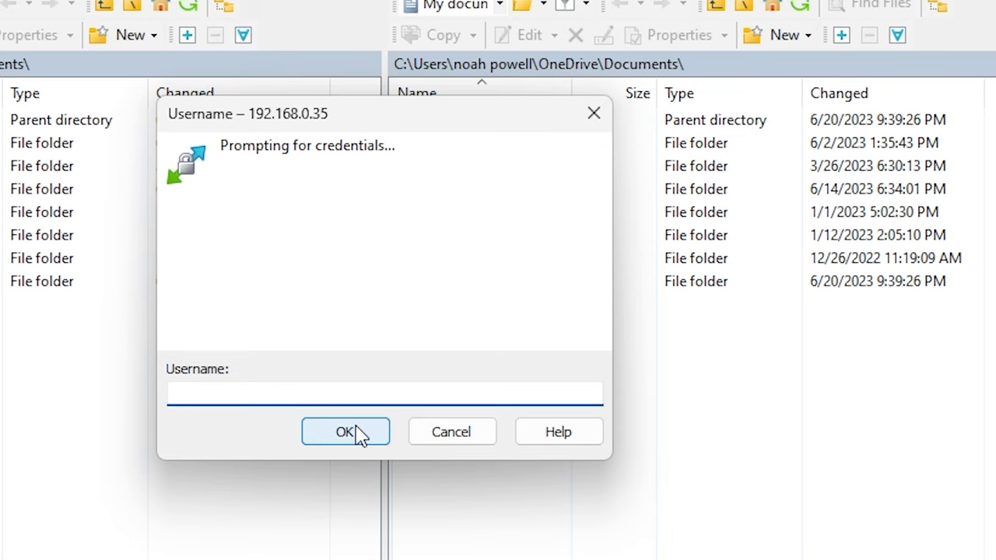
pyautogui.click(346, 432)
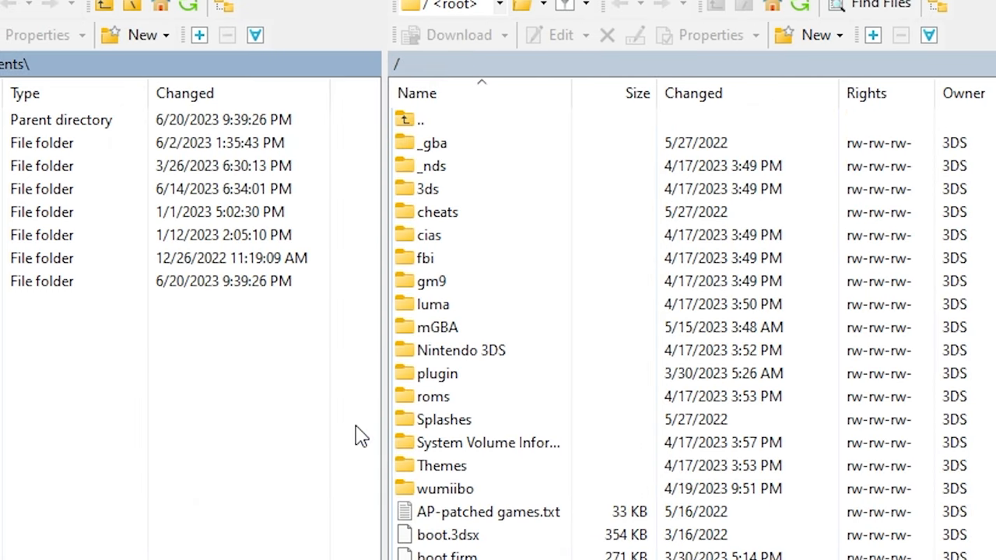
pyautogui.moveTo(284, 420)
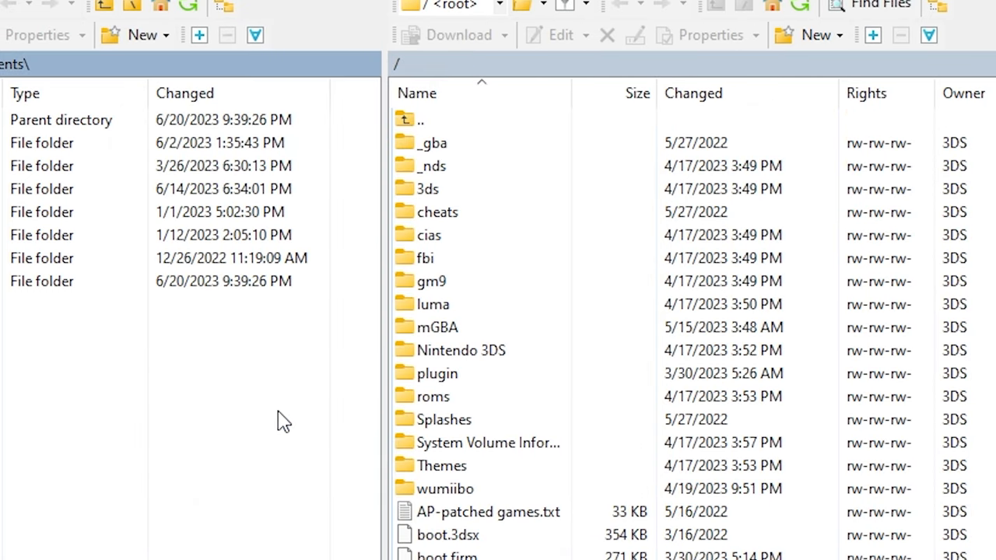
pyautogui.moveTo(280, 433)
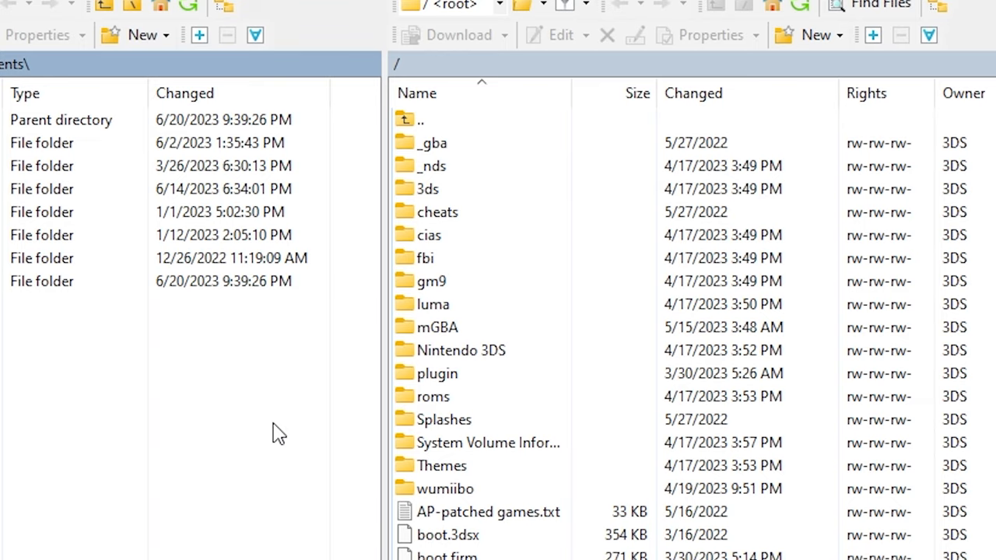